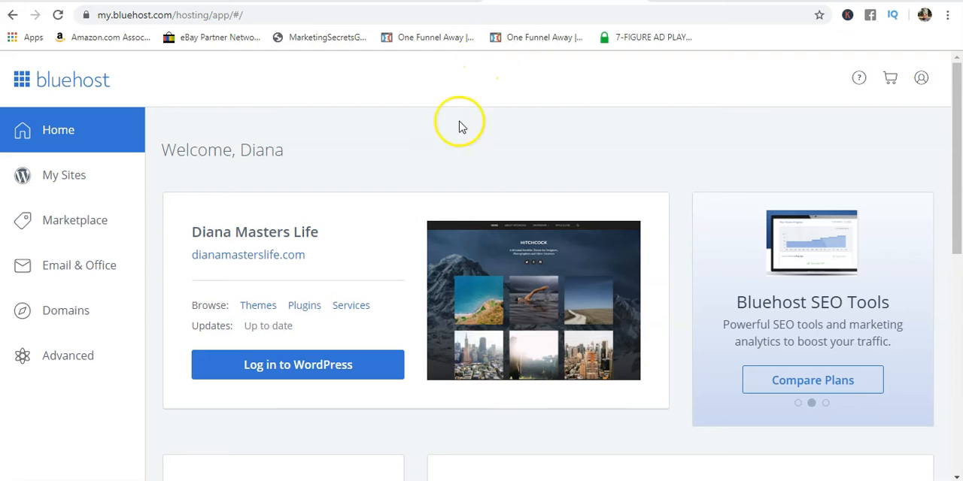
pyautogui.moveTo(445, 220)
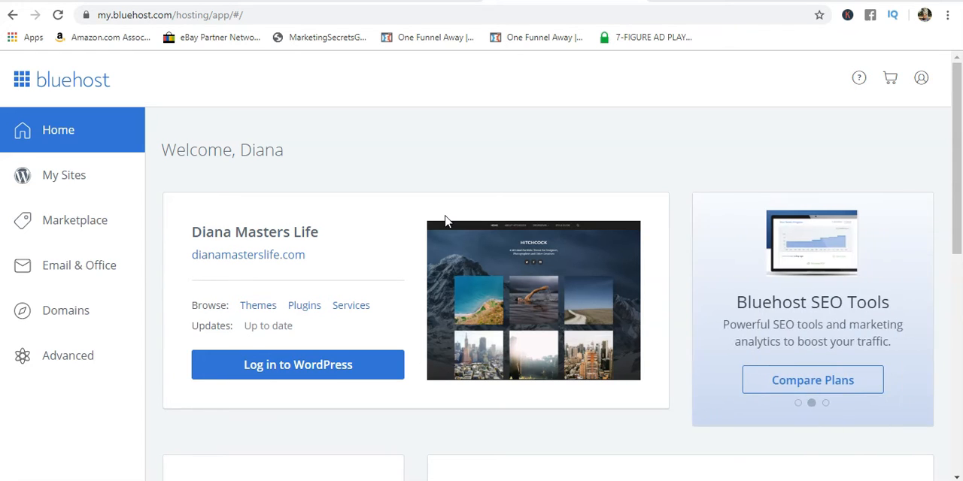
pyautogui.moveTo(15, 345)
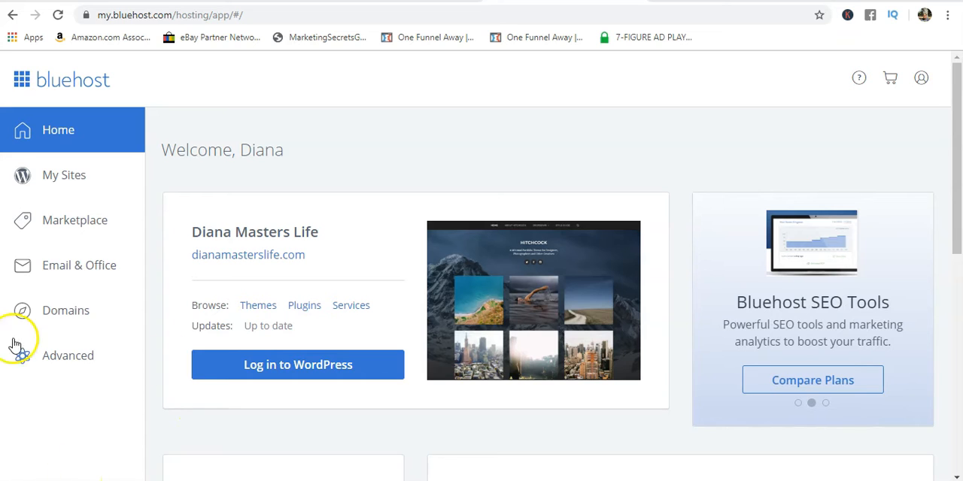
# Switch to Bluehost's Advanced section to reach the cPanel file tools
pyautogui.click(66, 310)
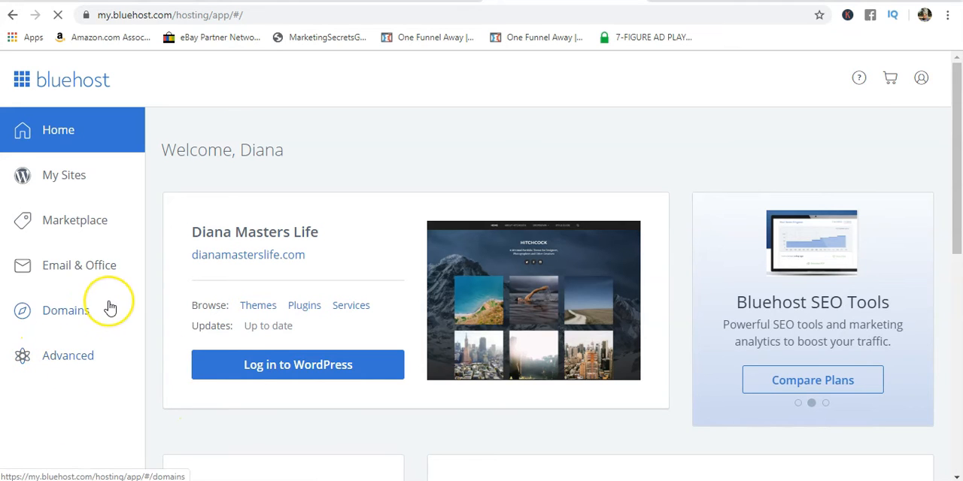
pyautogui.click(66, 310)
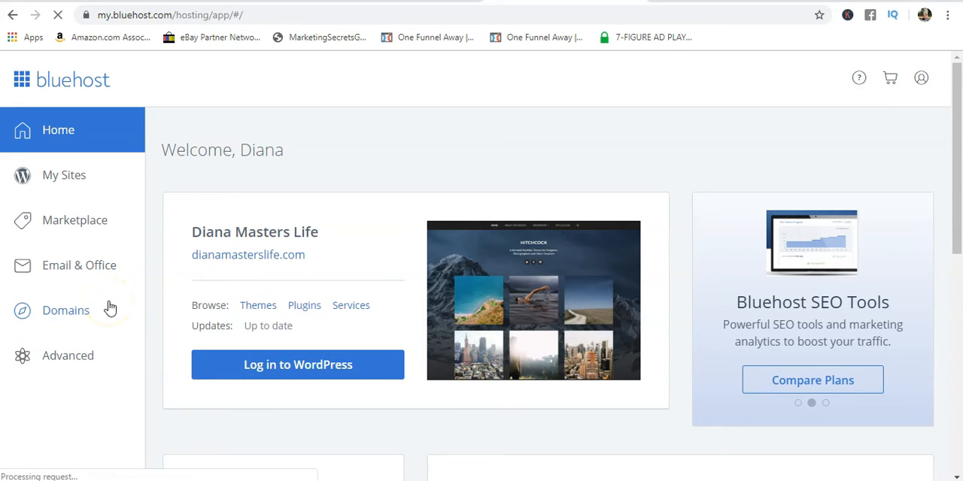
pyautogui.click(68, 356)
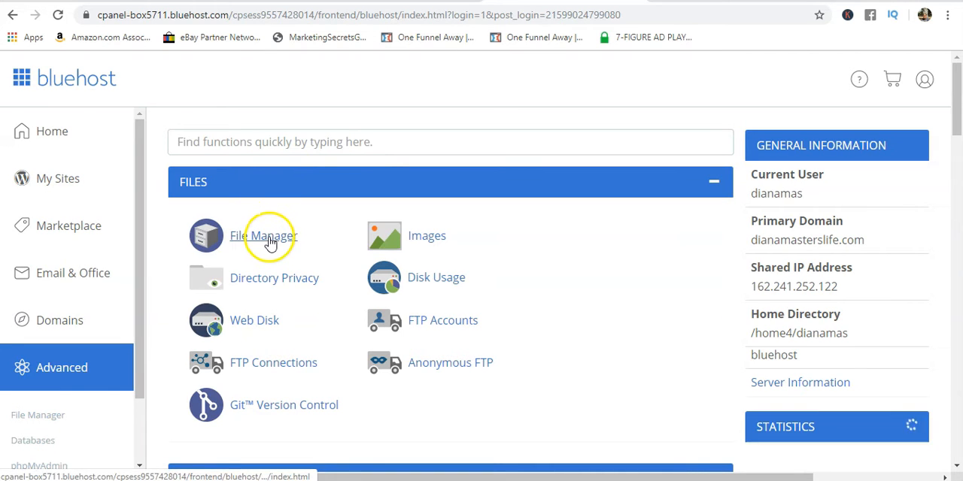
pyautogui.moveTo(319, 142)
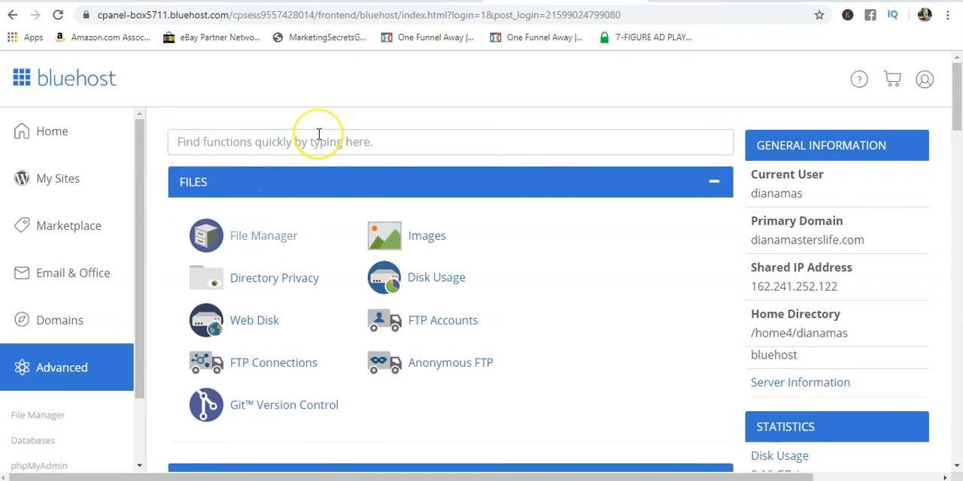
pyautogui.moveTo(263, 225)
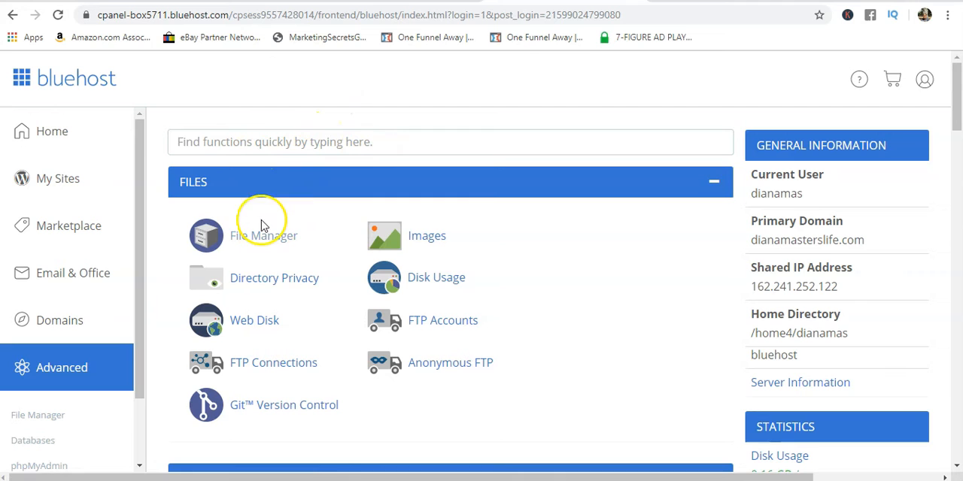
# Launch File Manager and select Backup.tar and the .sql database file in the home directory
pyautogui.click(264, 235)
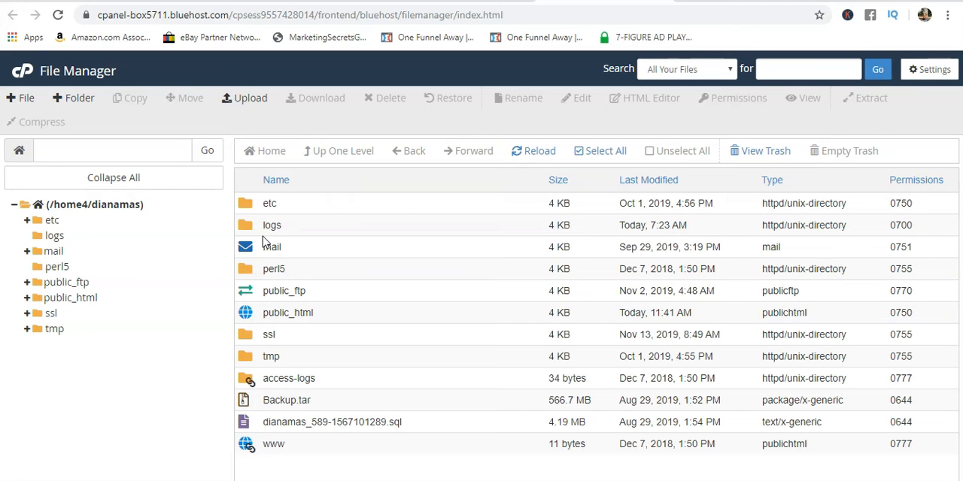
pyautogui.moveTo(558, 181)
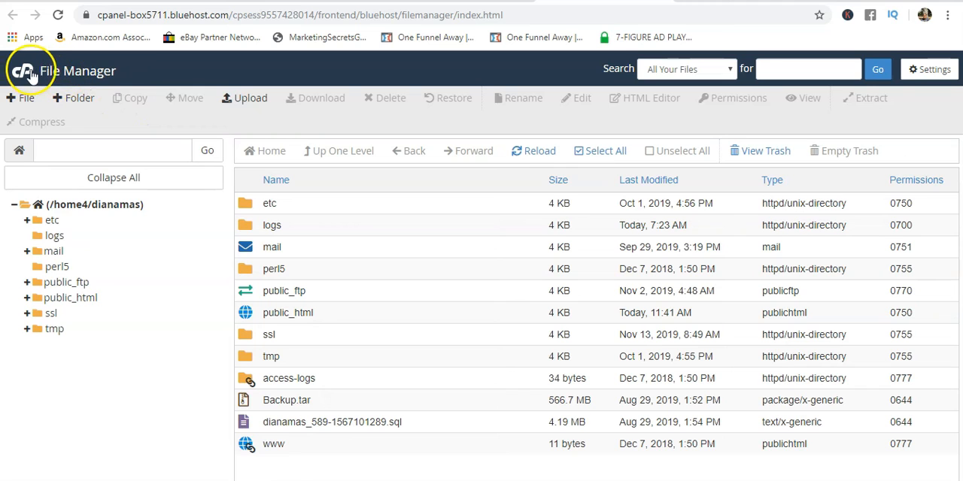
pyautogui.moveTo(424, 141)
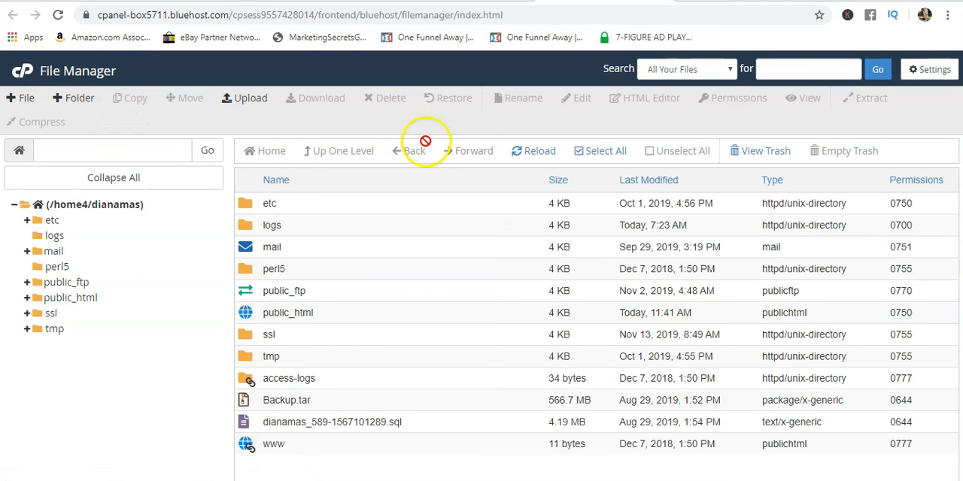
pyautogui.moveTo(386, 265)
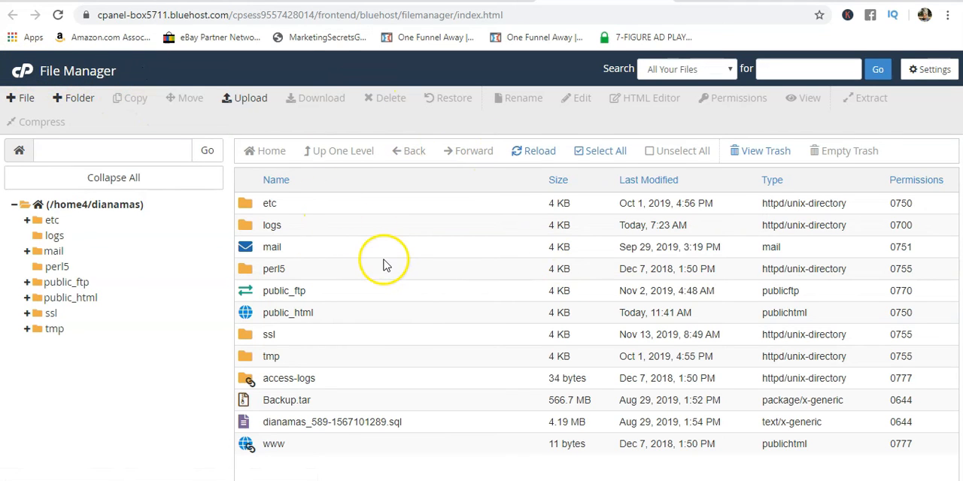
pyautogui.moveTo(409, 304)
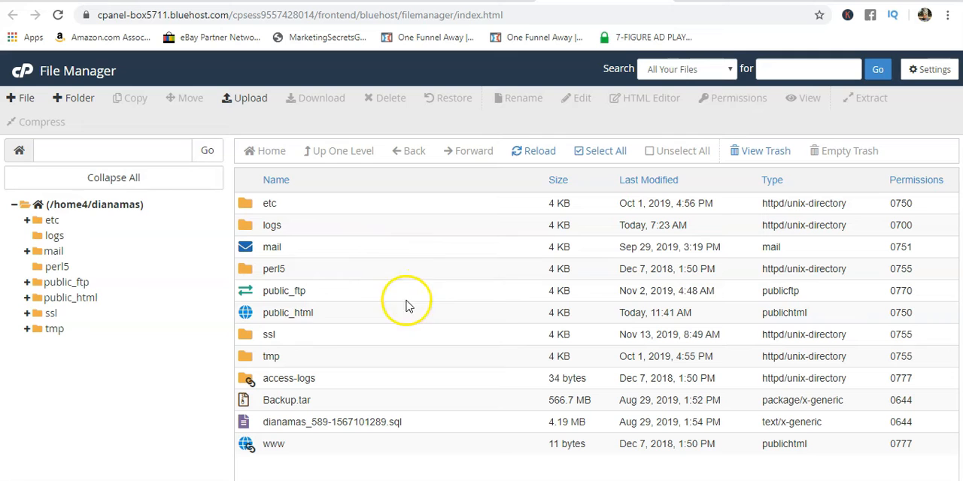
pyautogui.moveTo(165, 346)
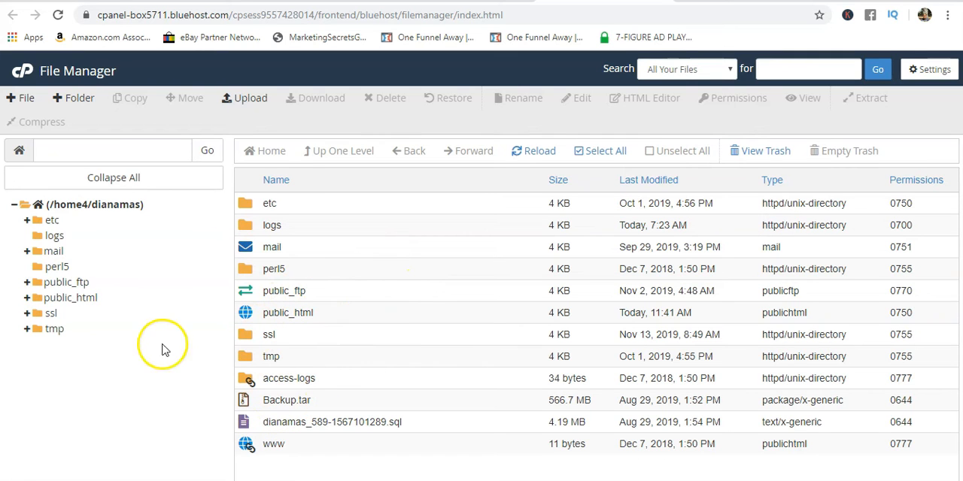
pyautogui.moveTo(328, 407)
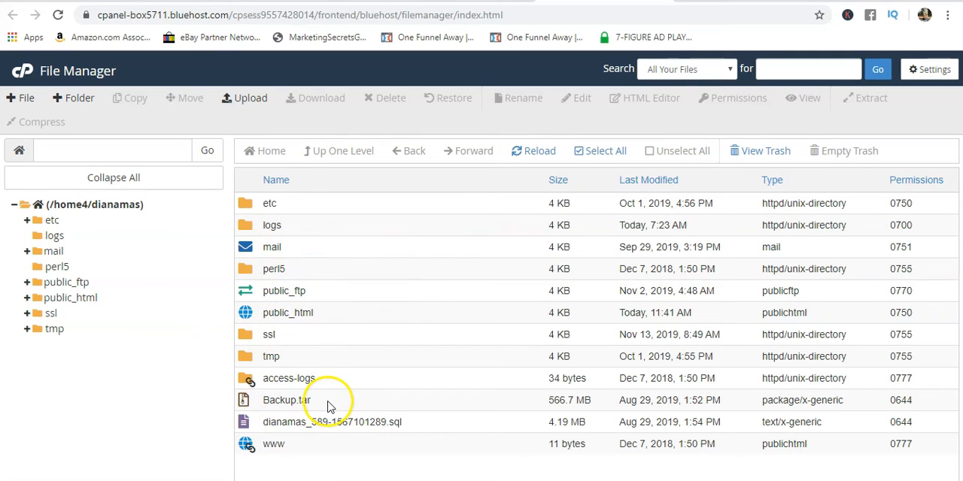
pyautogui.click(286, 400)
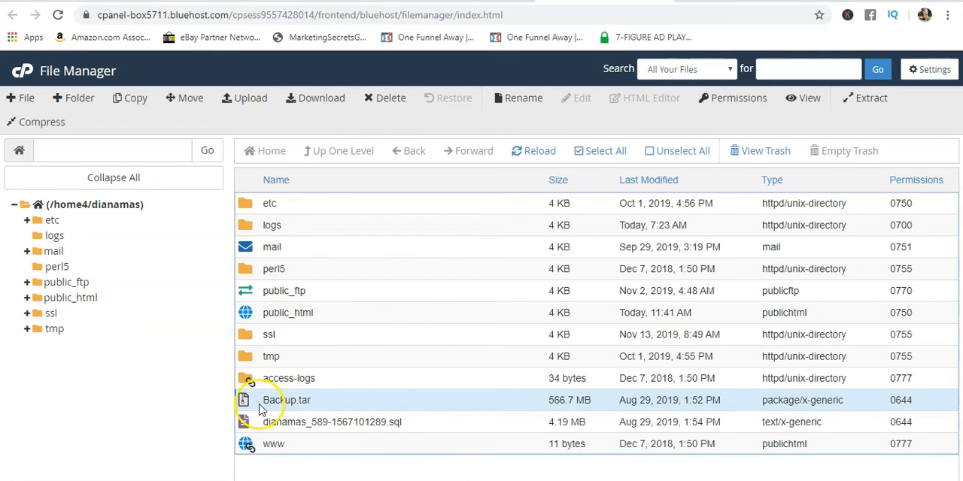
pyautogui.click(331, 421)
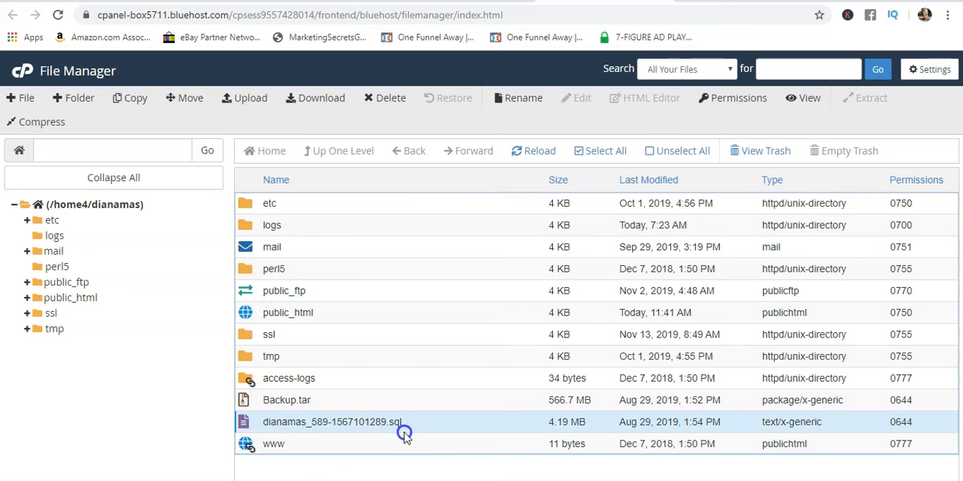
pyautogui.moveTo(349, 361)
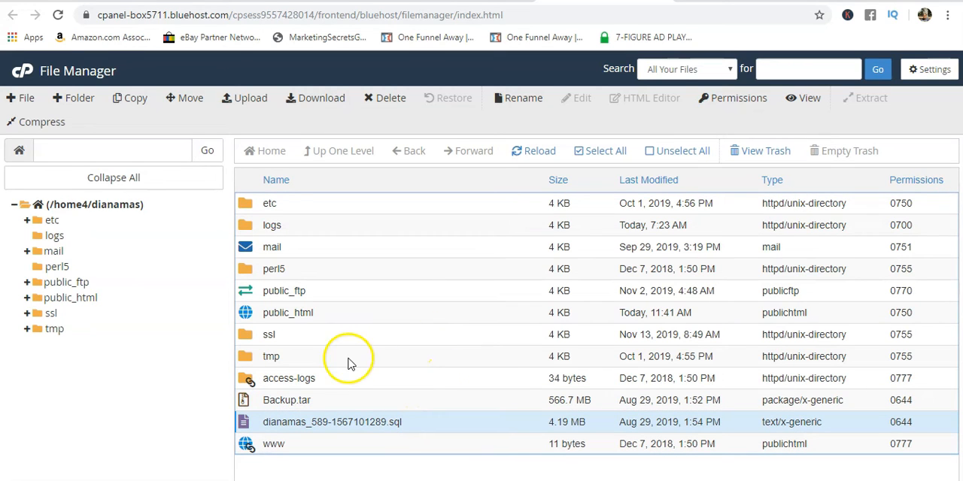
pyautogui.click(286, 401)
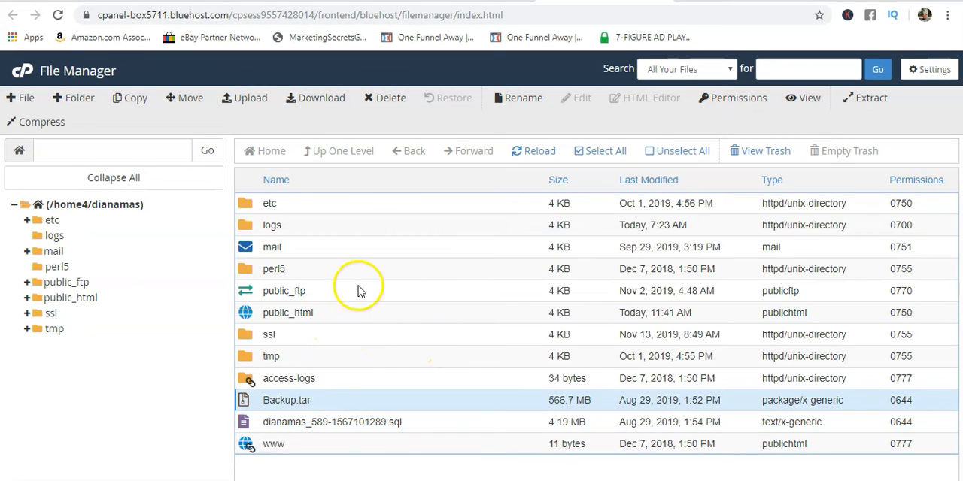
pyautogui.moveTo(71, 298)
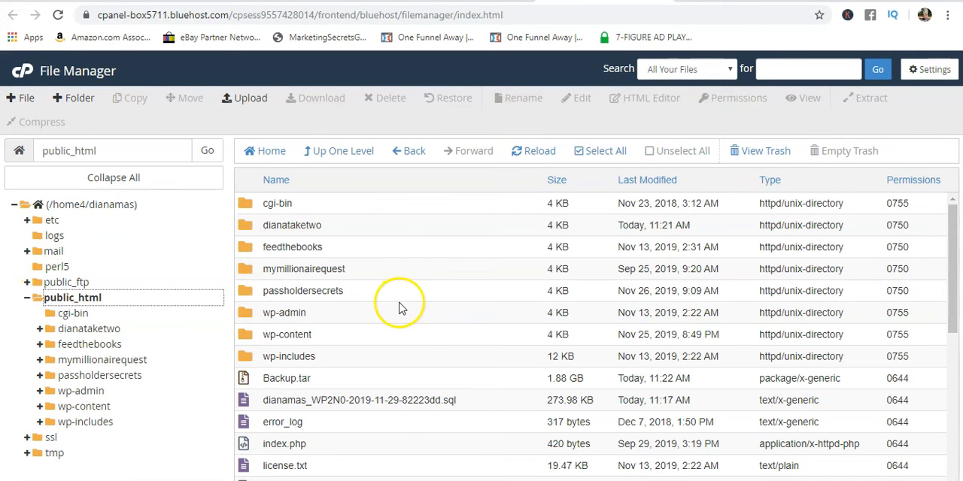
pyautogui.moveTo(68, 301)
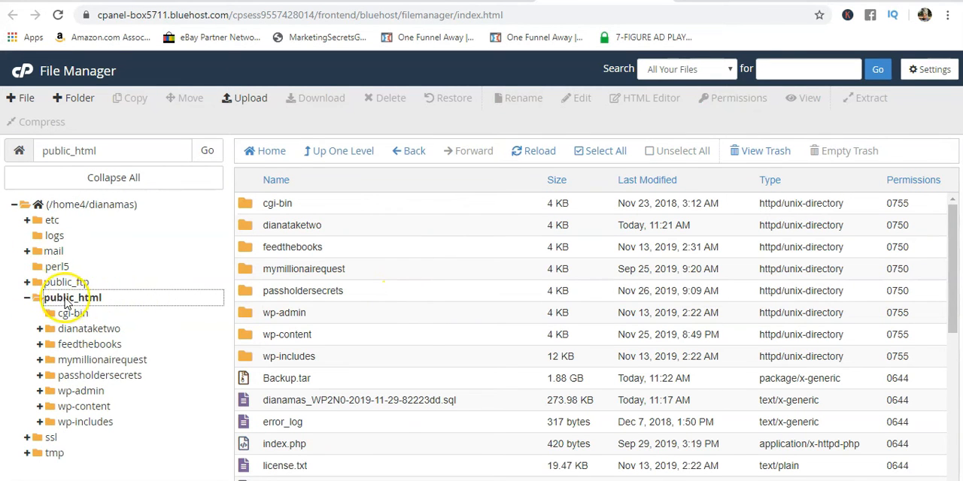
# Locate and select the 3.77 GB sitepack.tar backup in the public_html listing
pyautogui.scroll(-3)
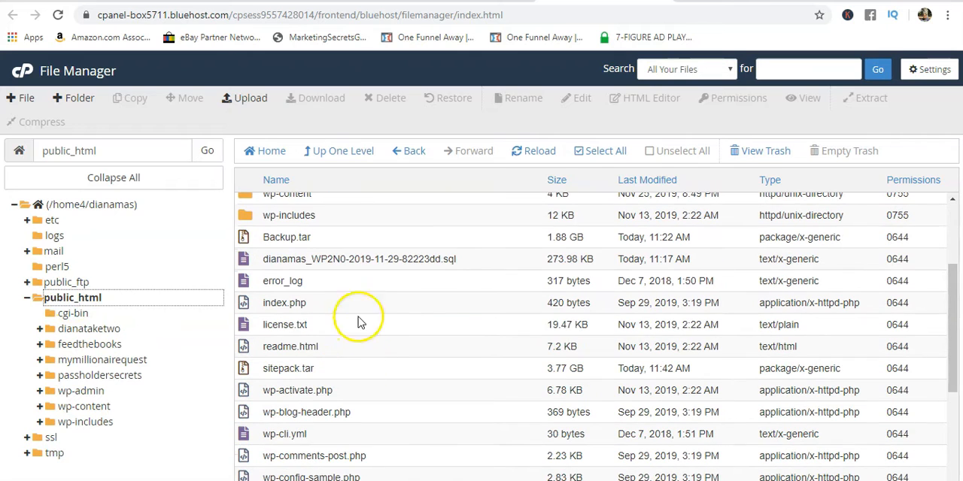
pyautogui.moveTo(376, 367)
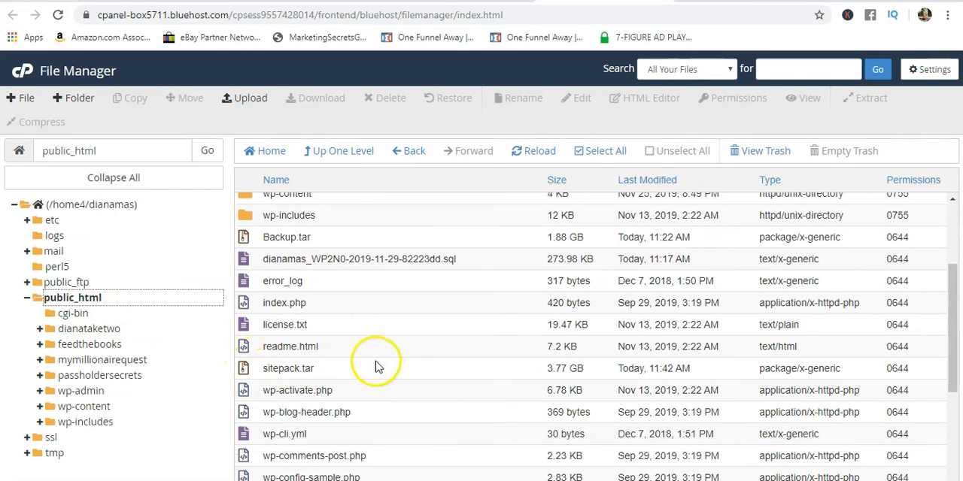
pyautogui.moveTo(692, 374)
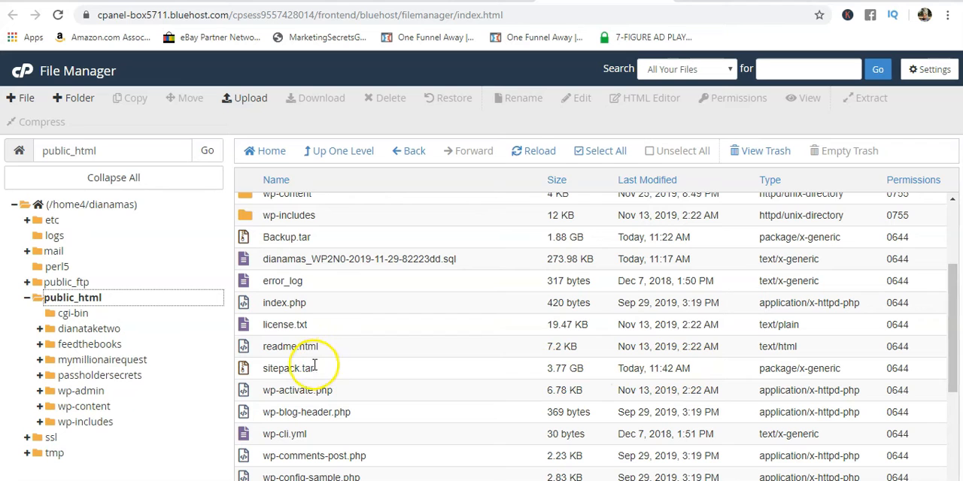
pyautogui.moveTo(105, 325)
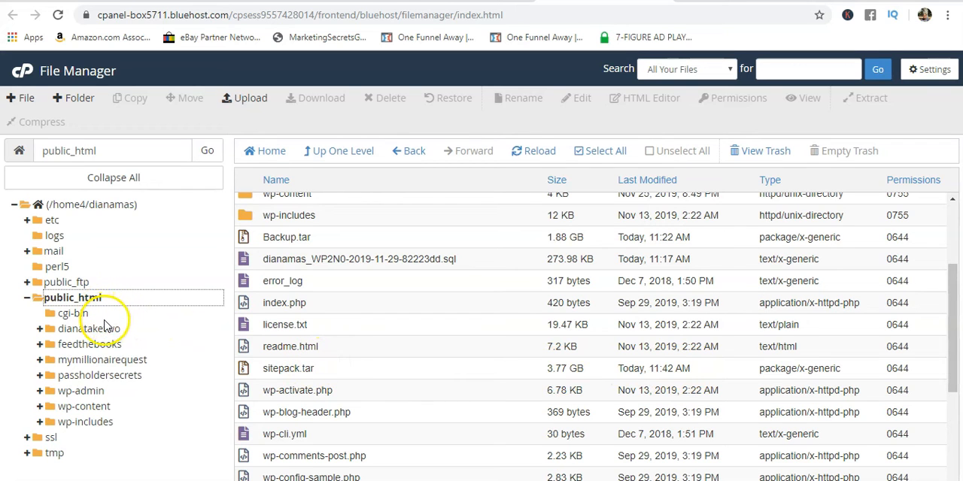
pyautogui.moveTo(105, 367)
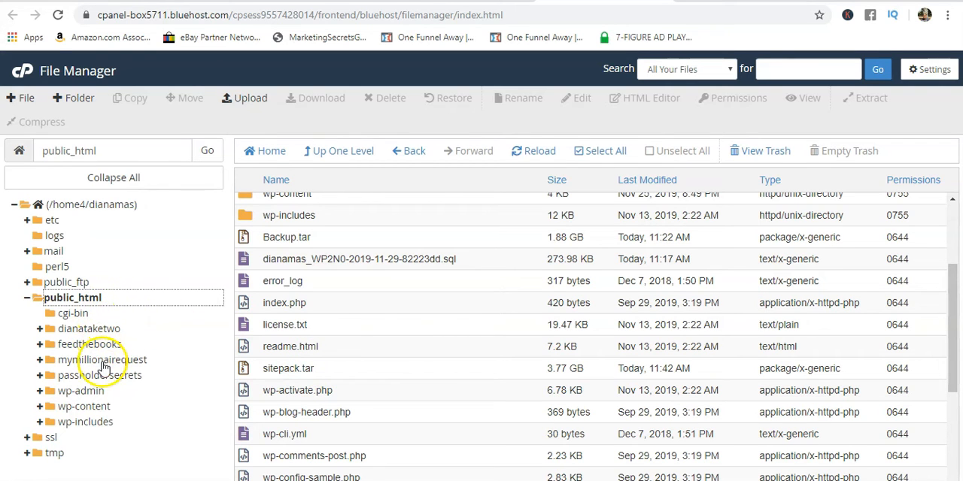
pyautogui.moveTo(286, 367)
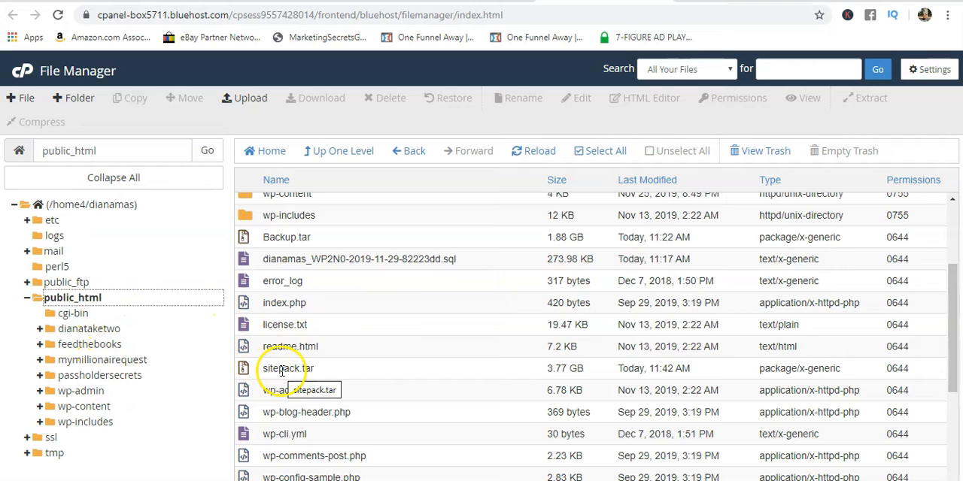
pyautogui.click(288, 367)
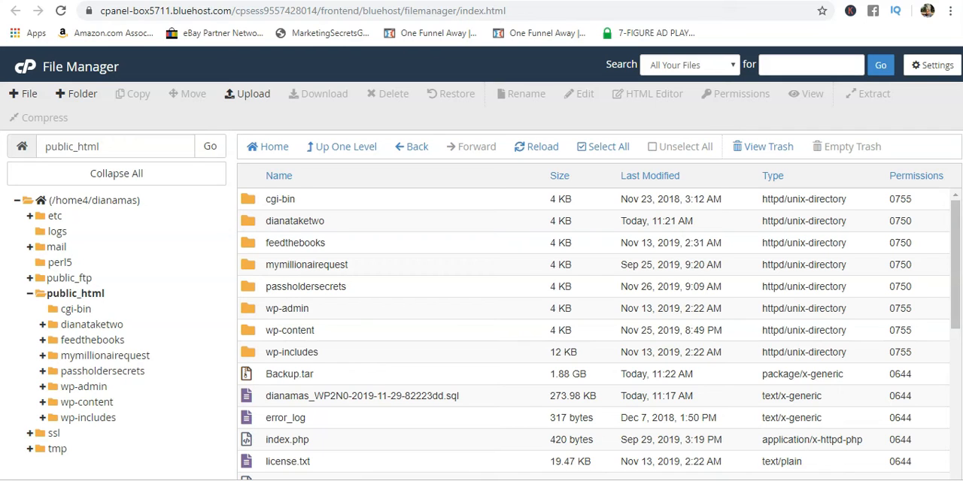
pyautogui.moveTo(167, 262)
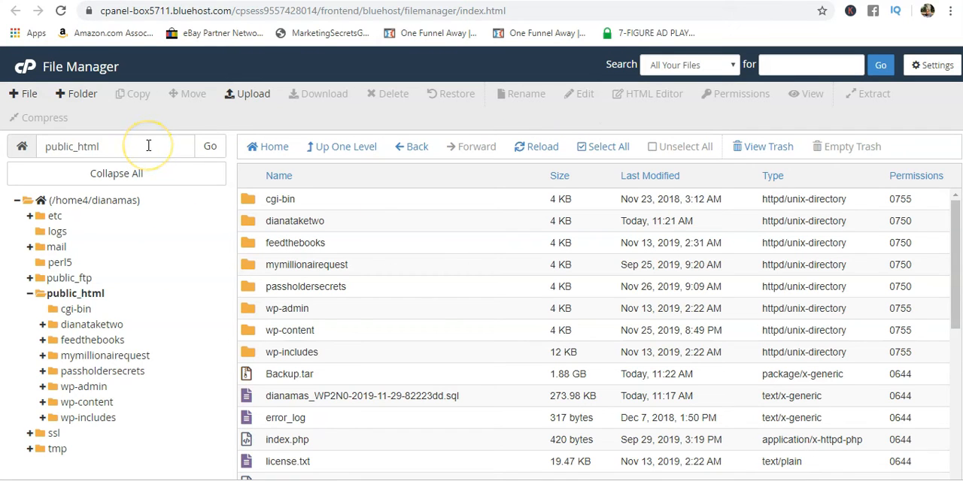
pyautogui.moveTo(434, 62)
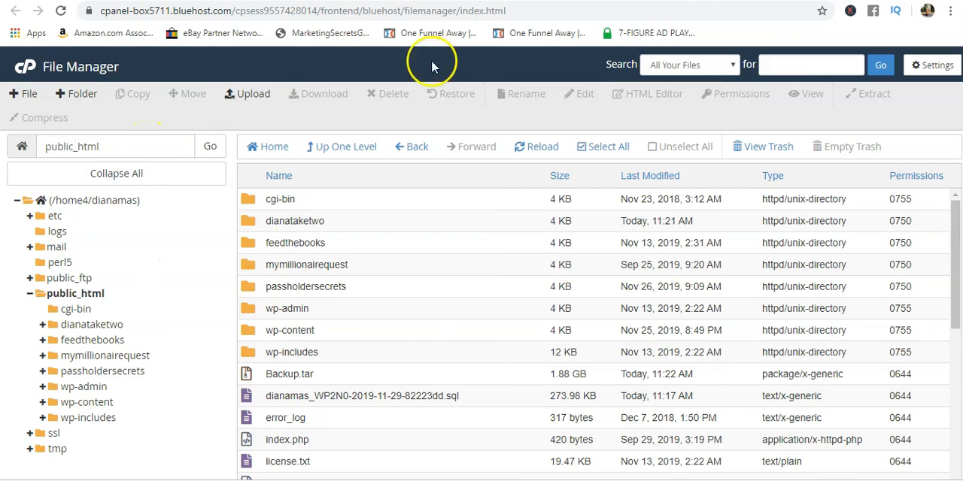
# Navigate the browser to dianataketwo.com to load the live site
pyautogui.write('dianataketwo.com')
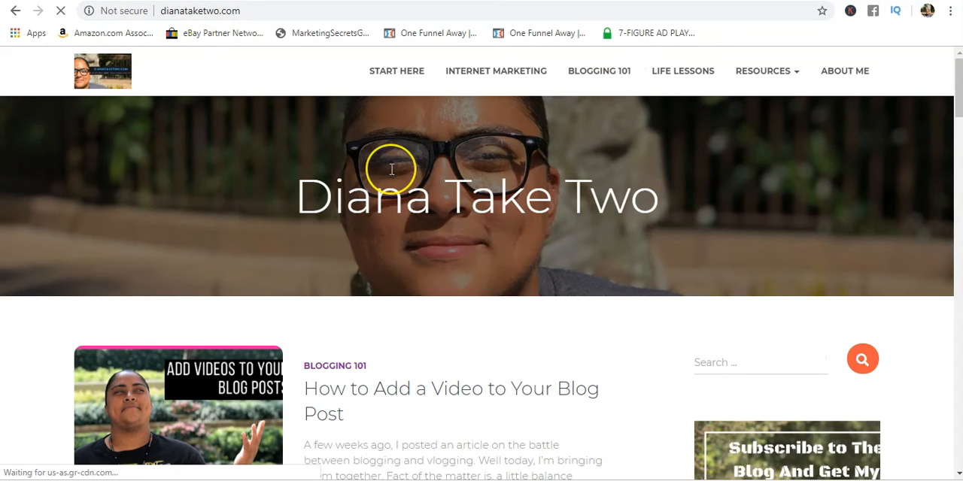
pyautogui.moveTo(253, 148)
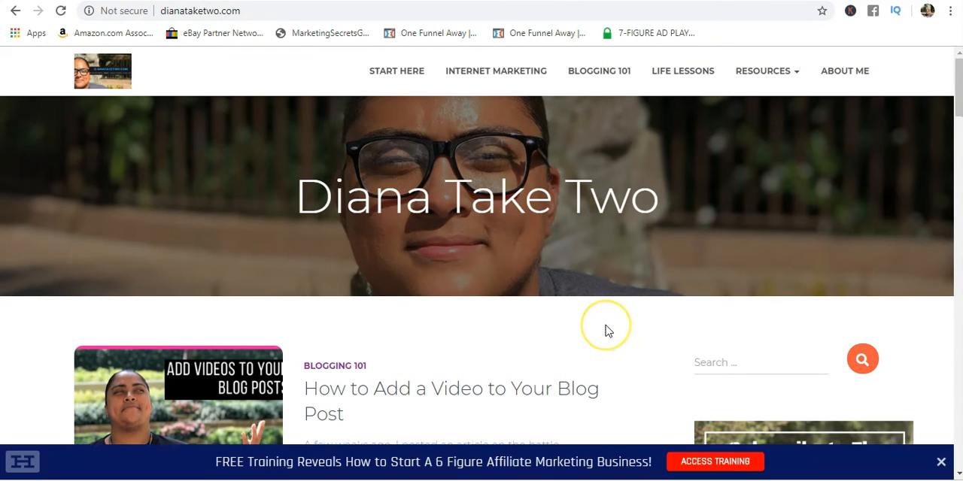
# Dismiss the page context menu and bring up Chrome DevTools with F12
pyautogui.rightClick(608, 331)
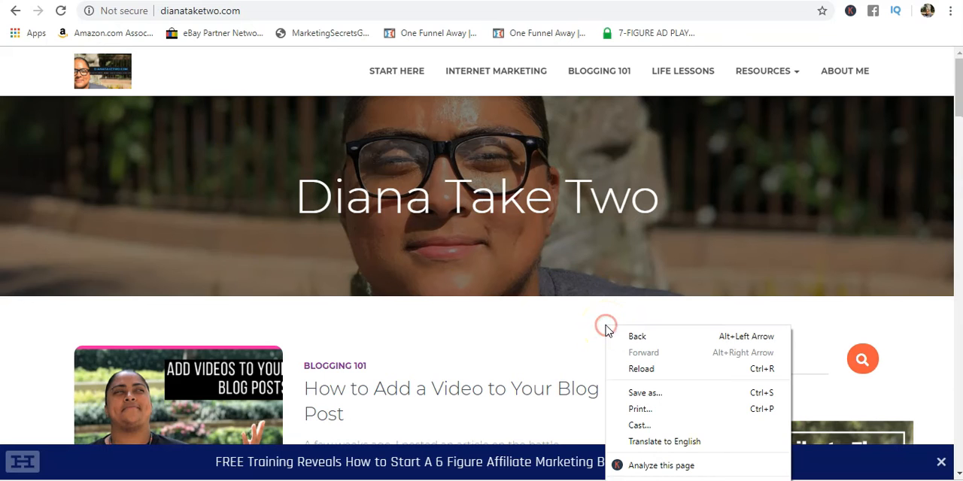
pyautogui.moveTo(565, 315)
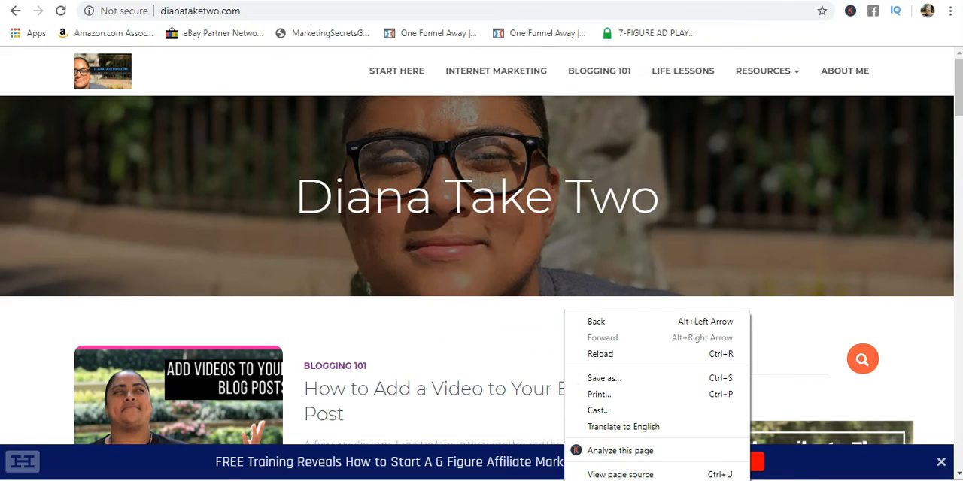
pyautogui.click(621, 328)
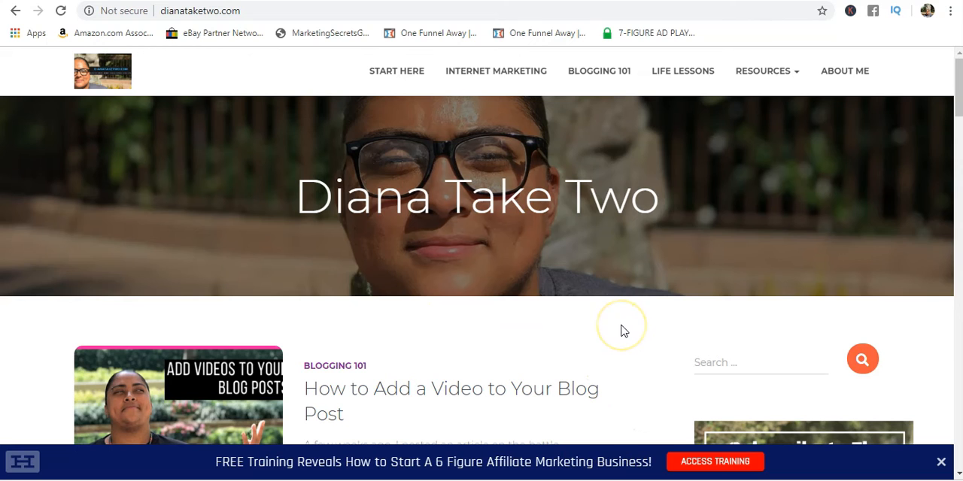
pyautogui.moveTo(623, 331)
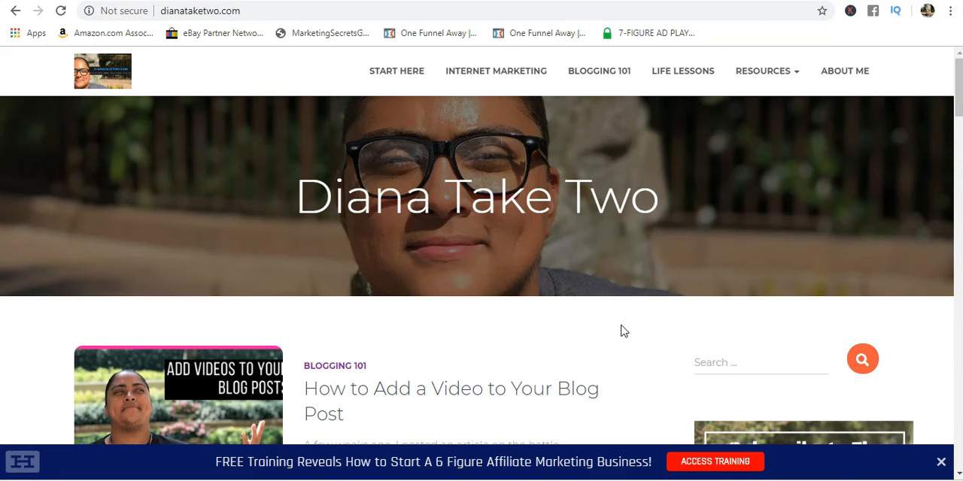
pyautogui.moveTo(746, 143)
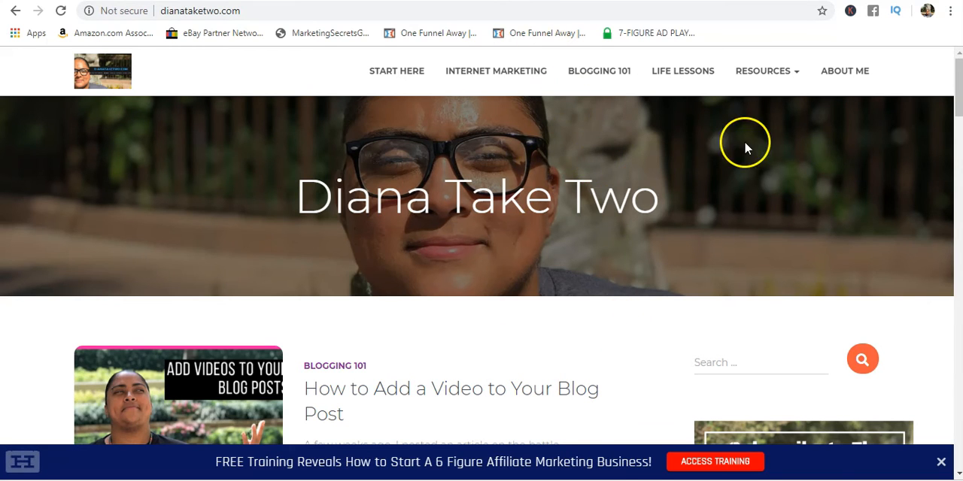
pyautogui.press('F12')
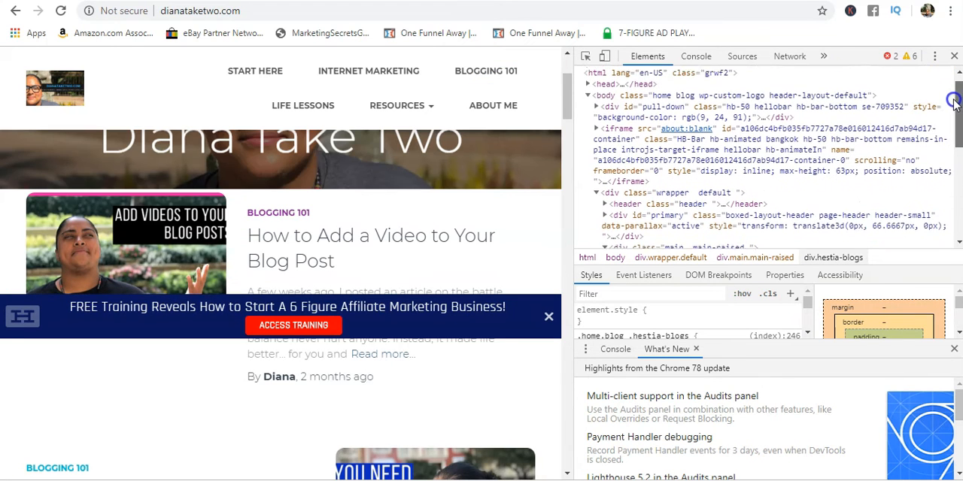
# Review the DOM tree down to the footer scripts and select the root html element
pyautogui.scroll(-3)
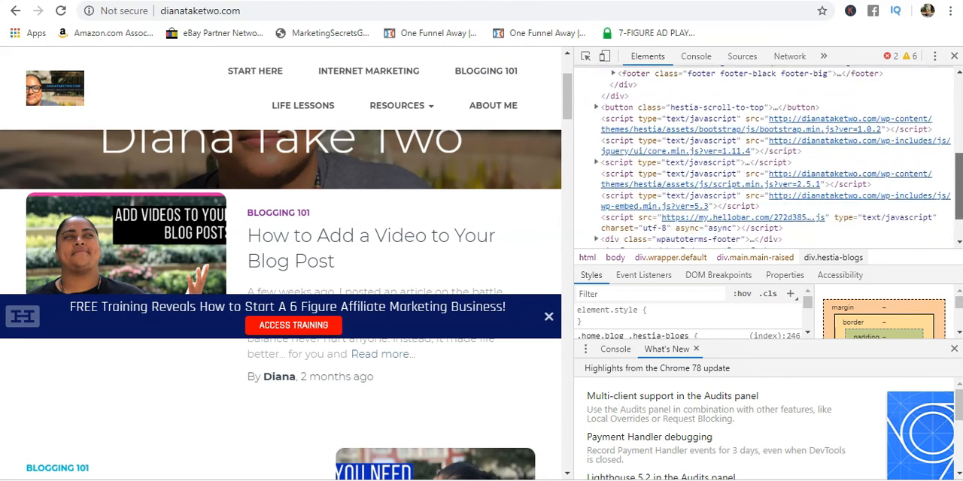
pyautogui.scroll(-3)
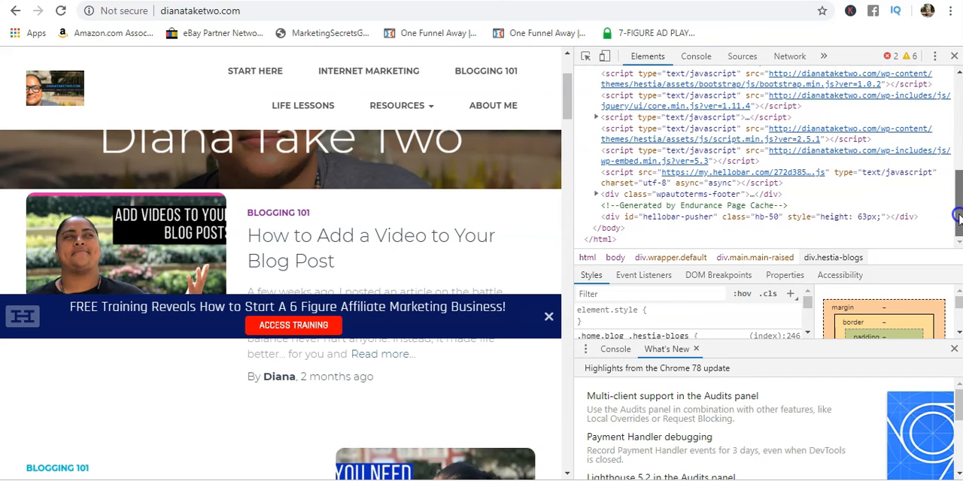
pyautogui.scroll(3)
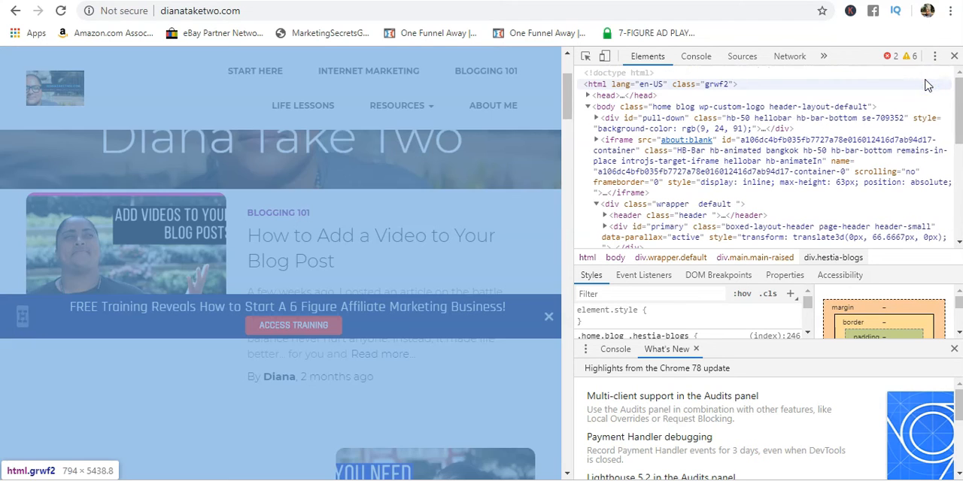
pyautogui.click(677, 105)
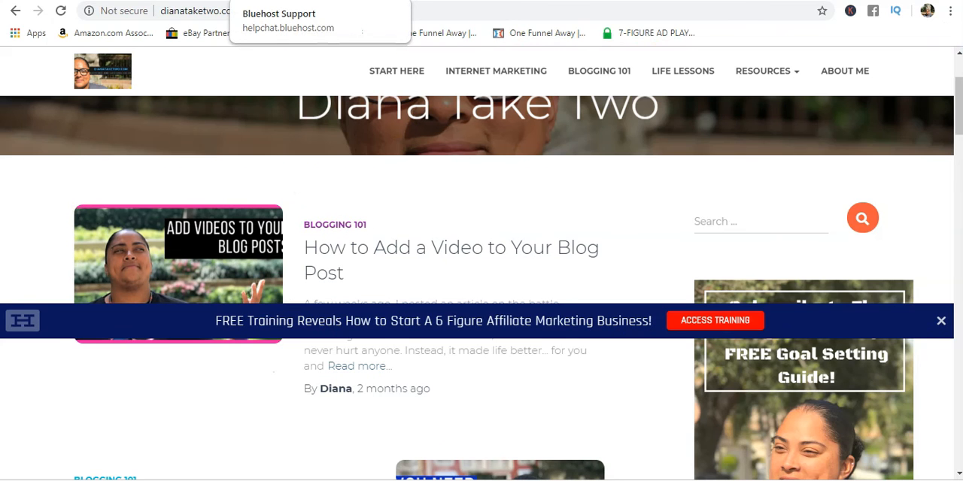
pyautogui.moveTo(111, 133)
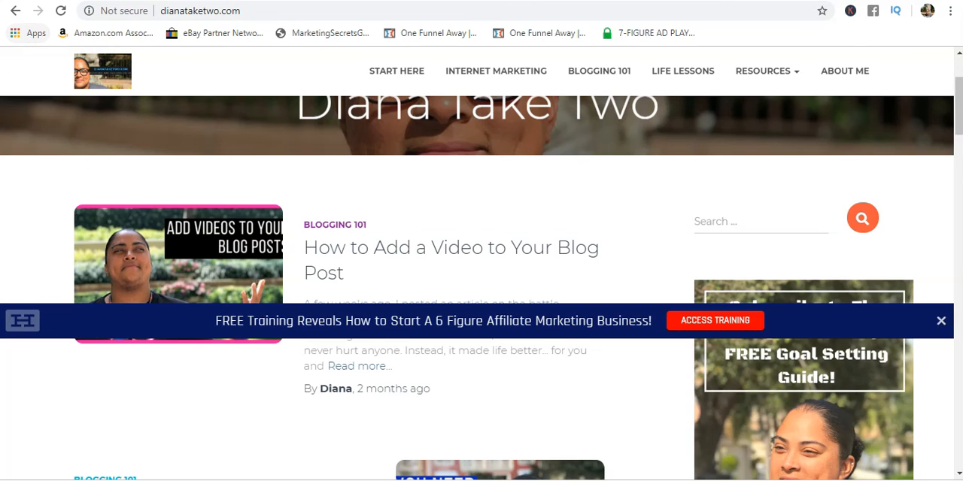
pyautogui.moveTo(821, 11)
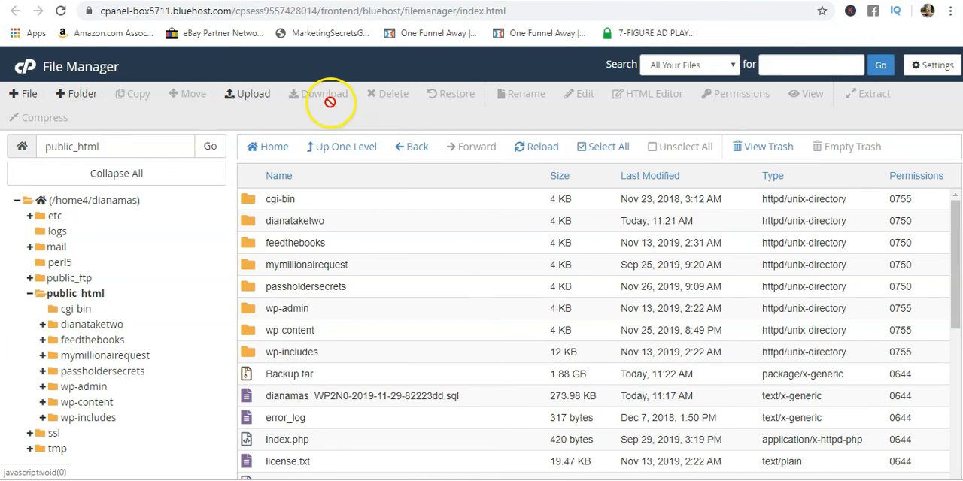
pyautogui.moveTo(207, 69)
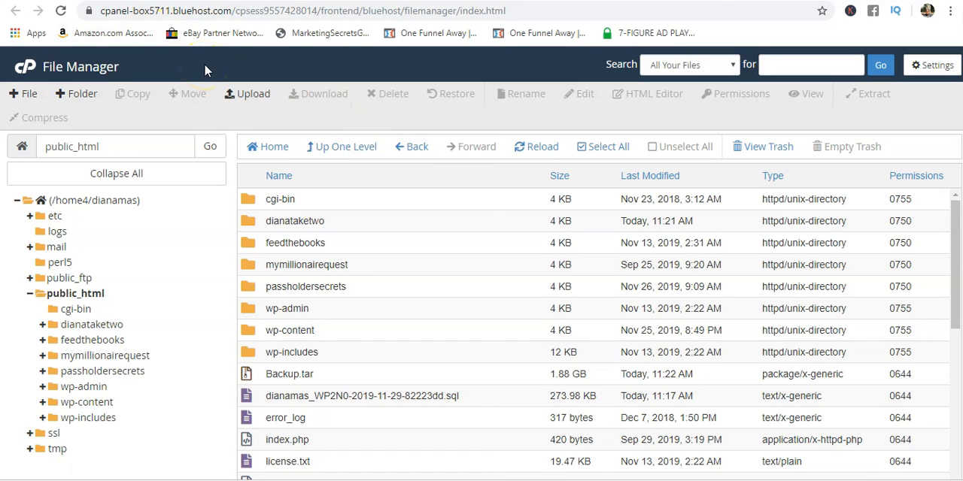